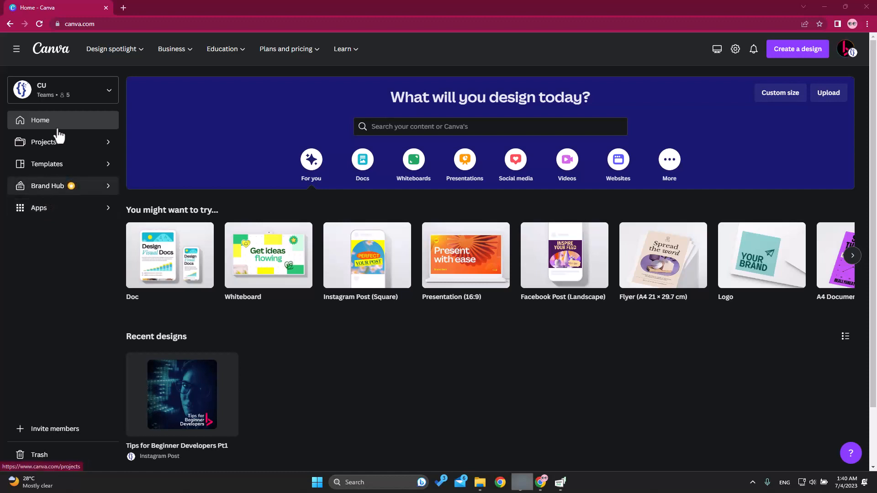
mouse_move(82, 35)
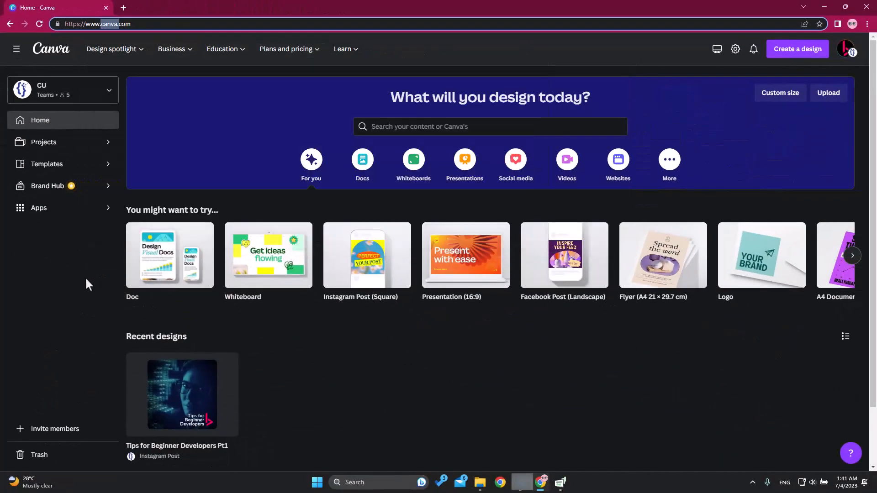
mouse_move(46, 284)
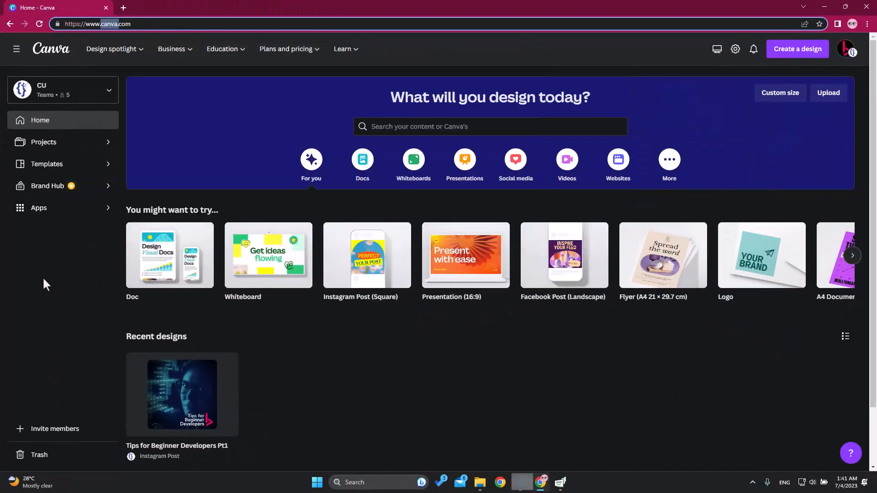
Reach the Social Media templates page via the design categories menu and browse its categories
left_click(112, 49)
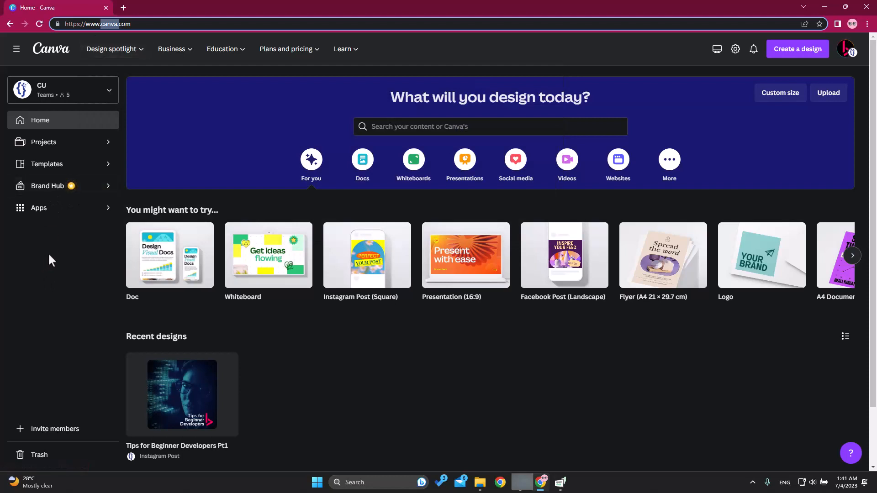
mouse_move(76, 251)
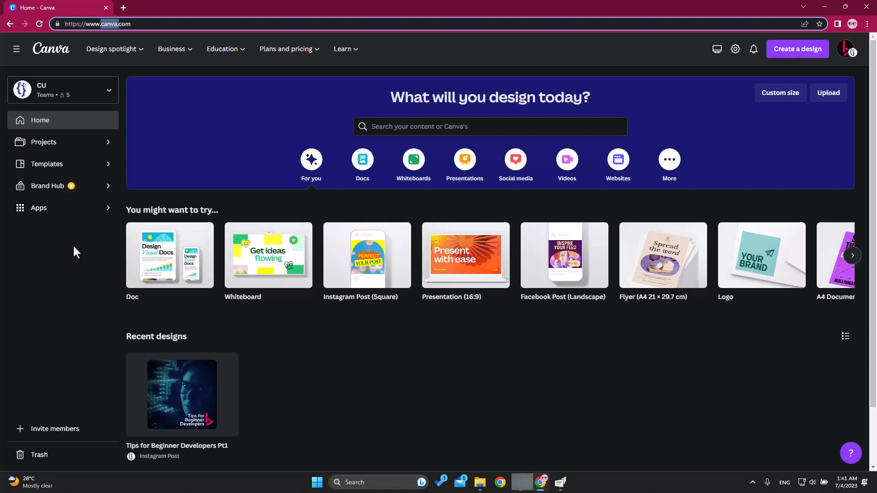
mouse_move(75, 251)
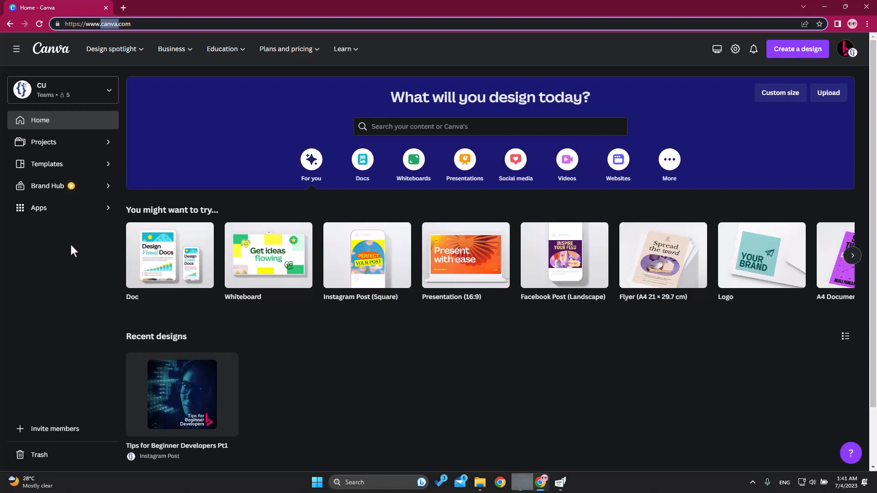
mouse_move(50, 246)
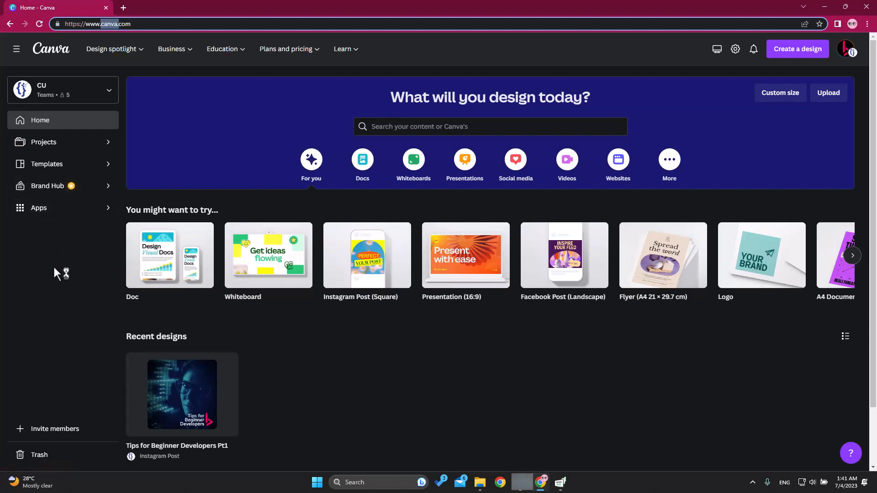
left_click(111, 49)
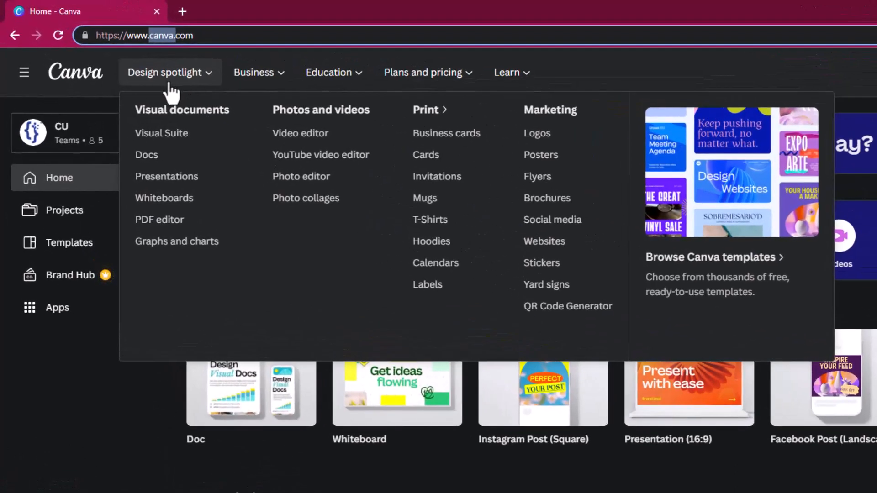
mouse_move(438, 189)
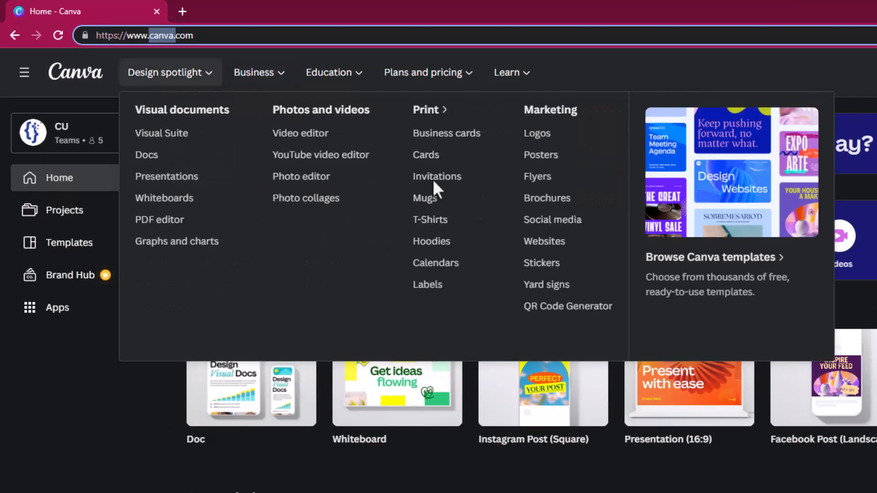
mouse_move(520, 279)
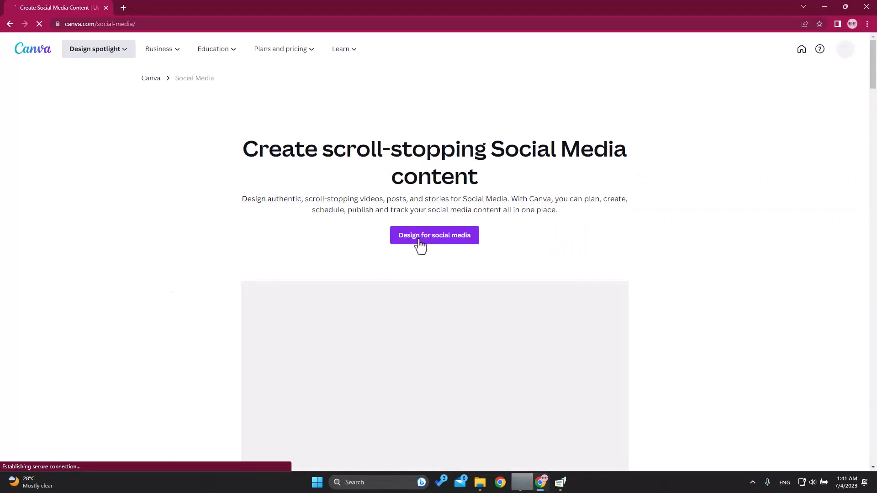
left_click(434, 234)
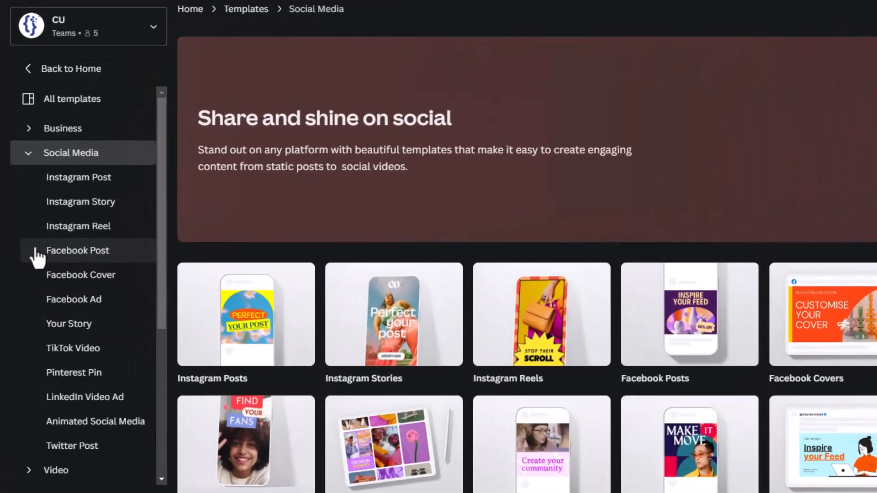
scroll("down", 3)
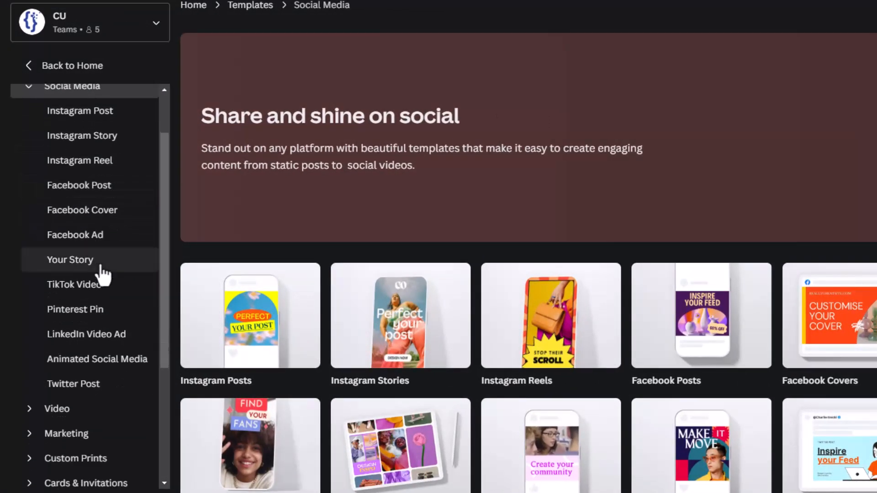
scroll("down", 3)
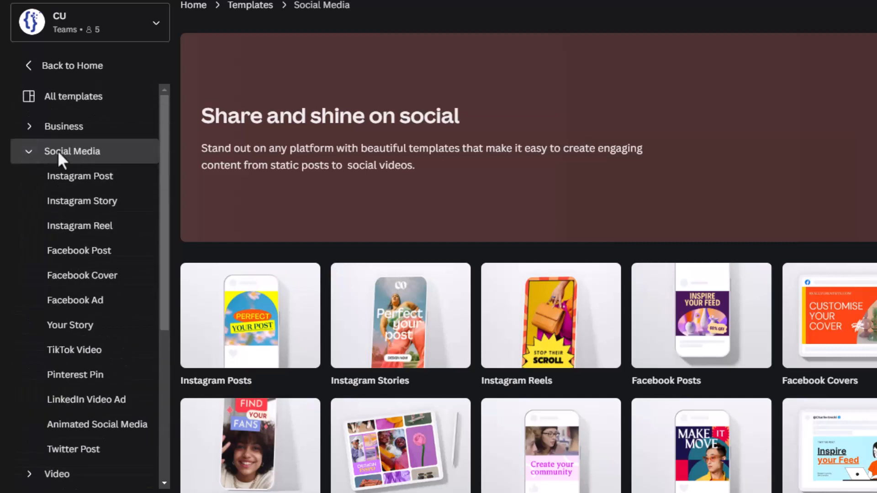
mouse_move(63, 126)
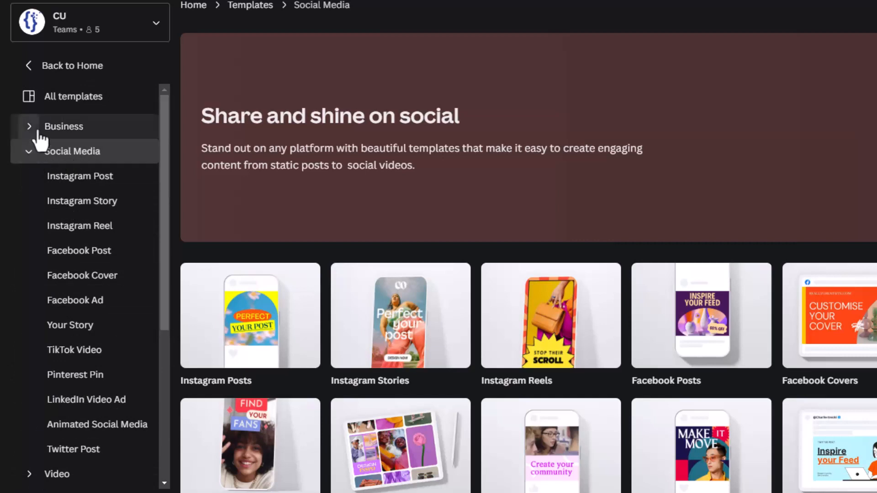
scroll("down", 3)
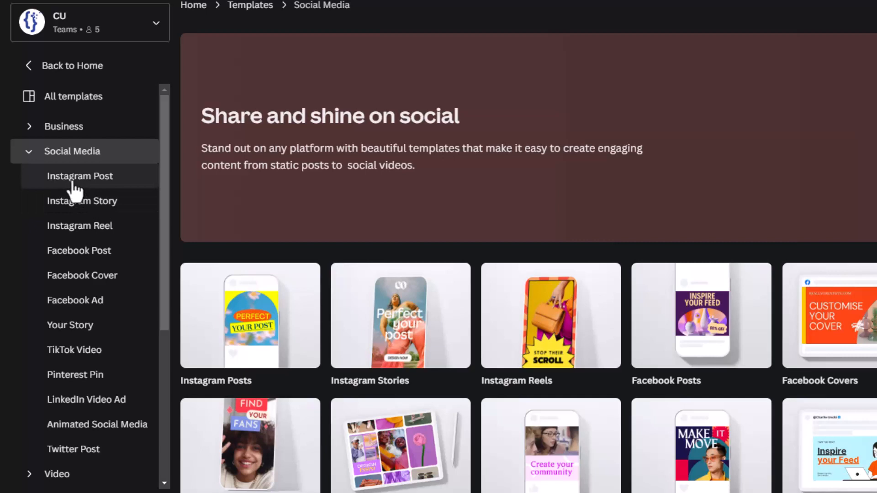
mouse_move(81, 196)
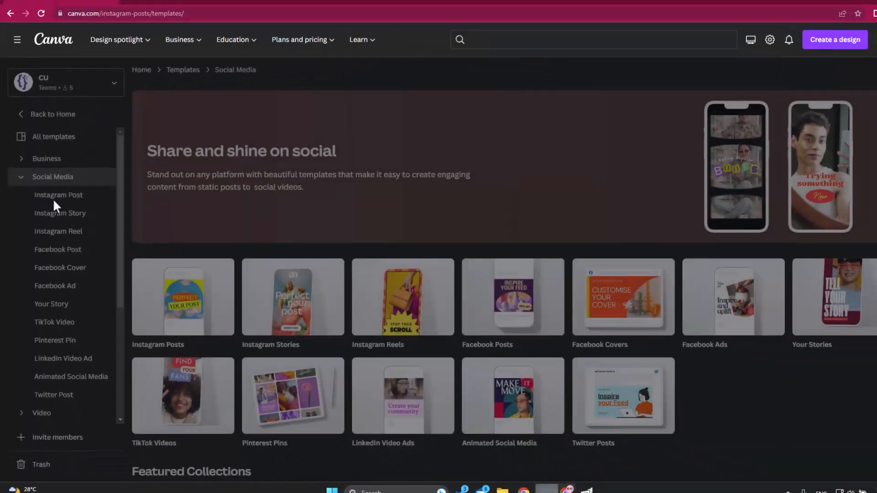
left_click(58, 194)
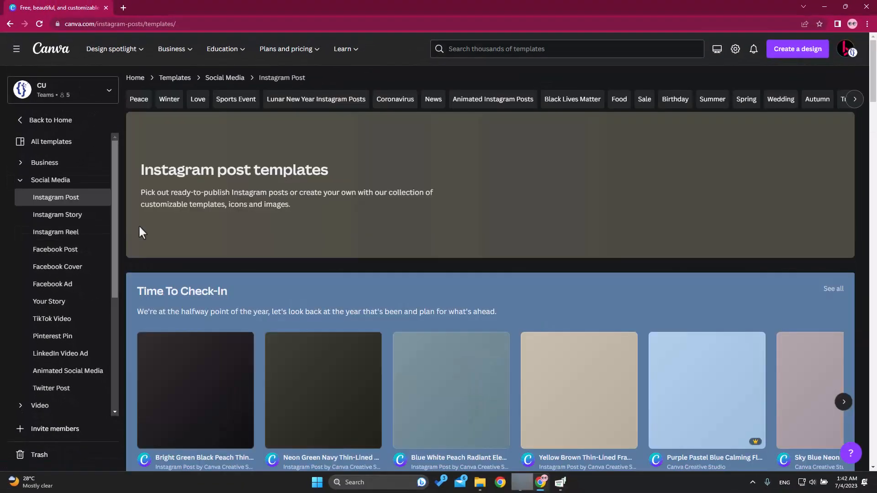
scroll("down", 3)
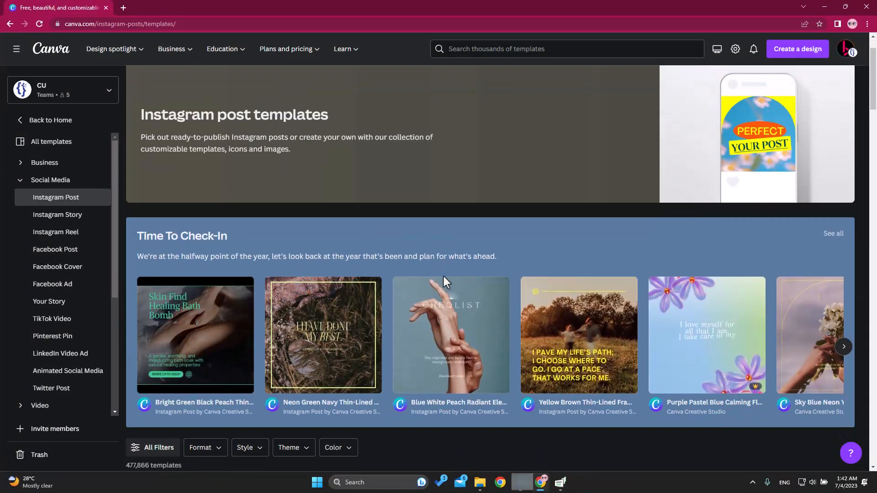
scroll("down", 3)
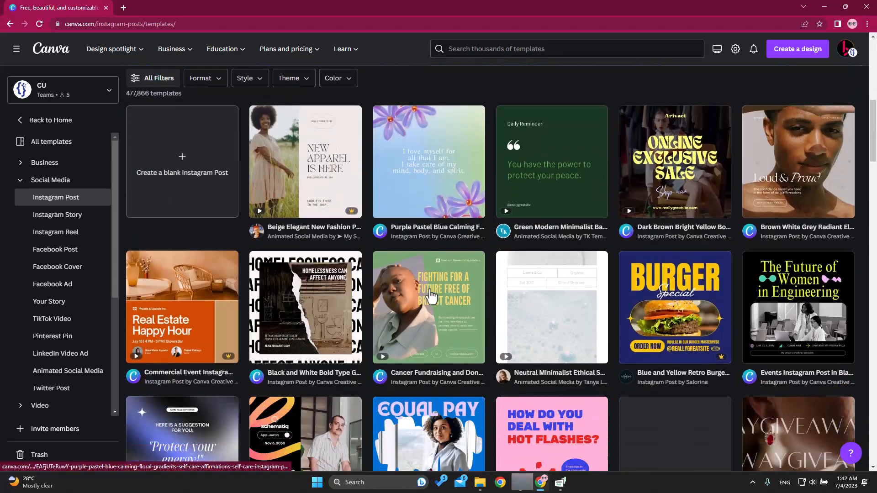
scroll("down", 3)
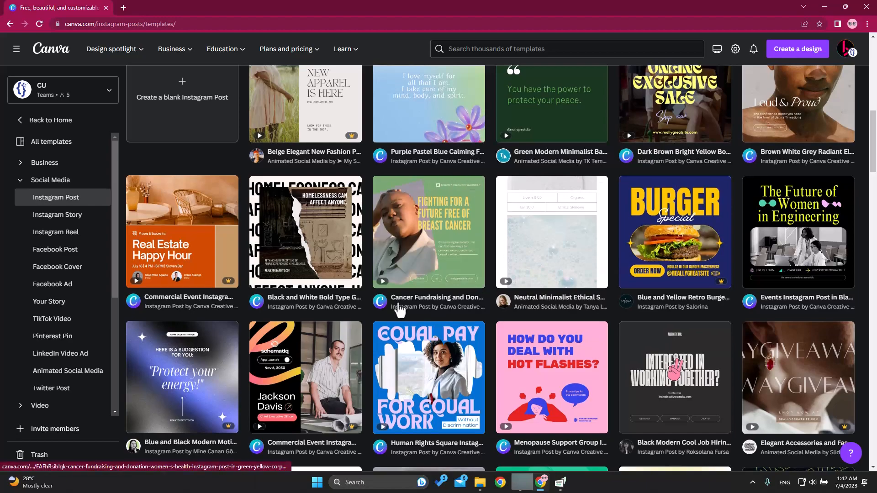
scroll("down", 3)
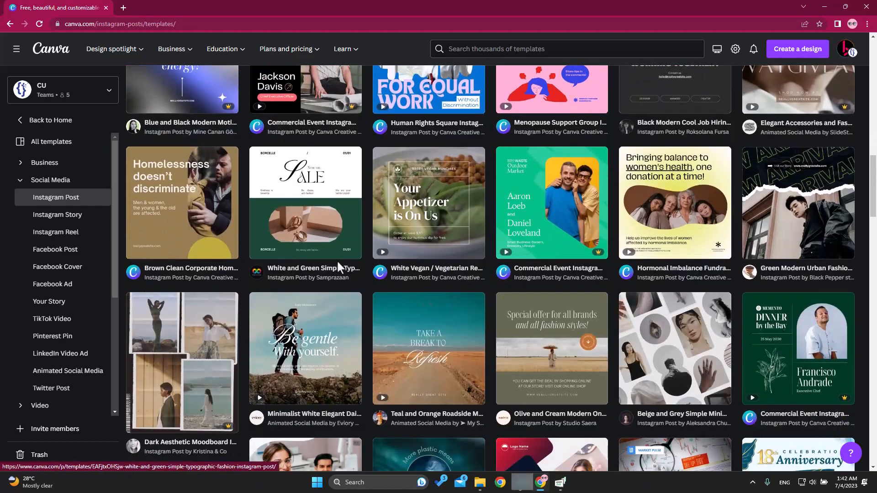
scroll("down", 3)
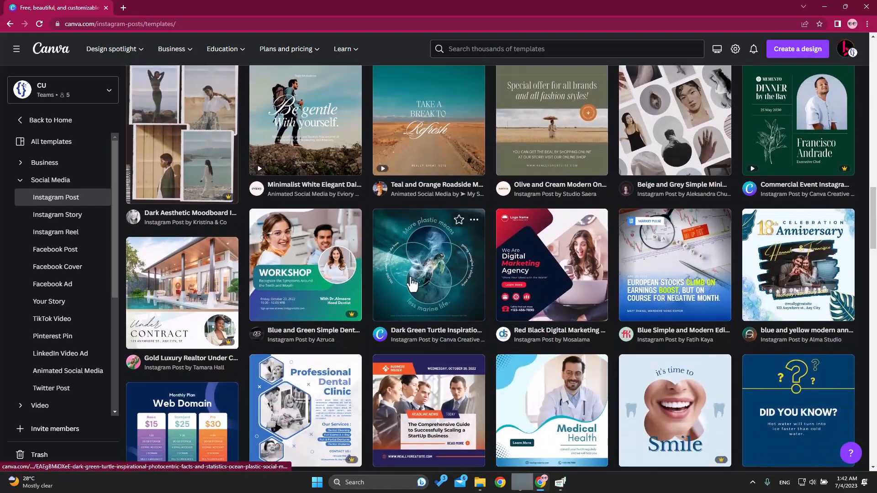
scroll("down", 3)
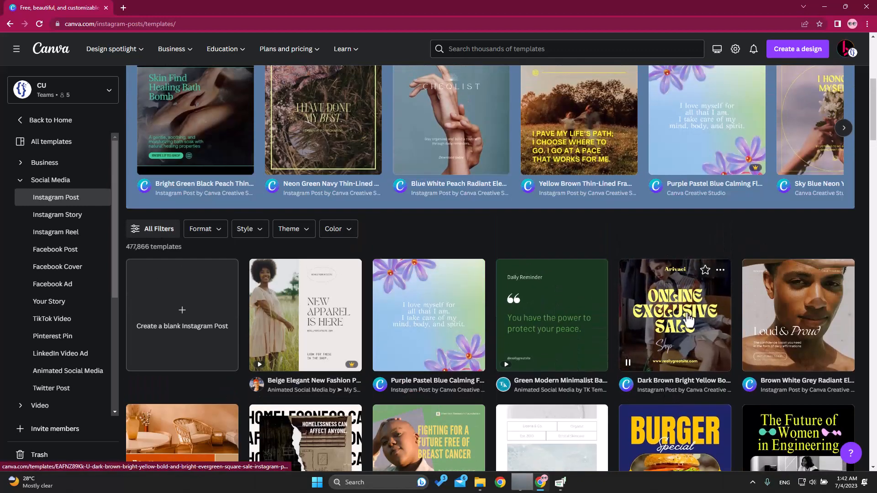
scroll("down", 3)
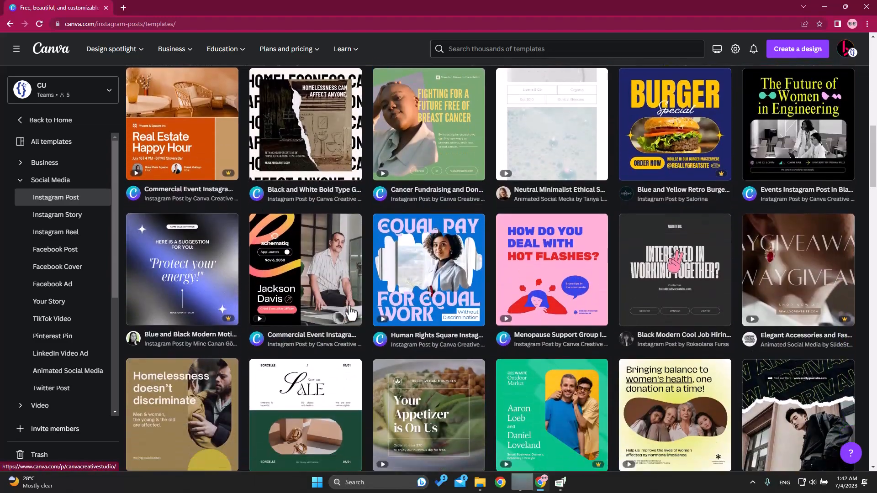
scroll("down", 3)
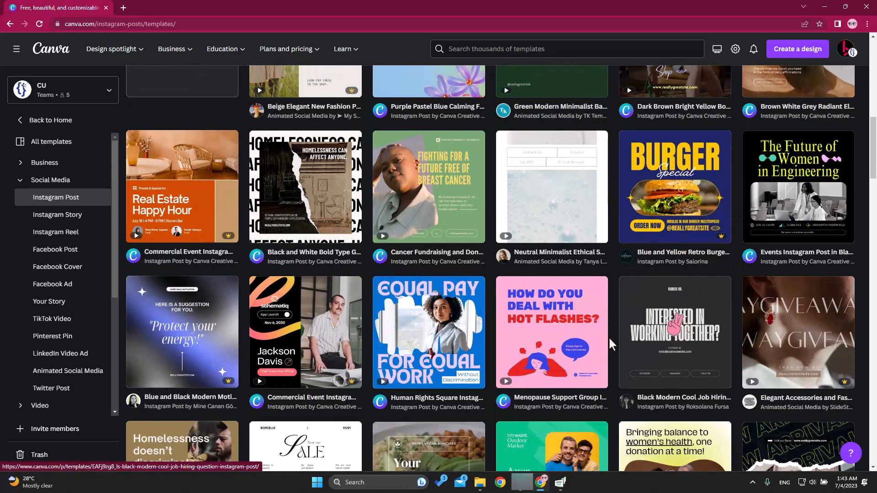
scroll("down", 3)
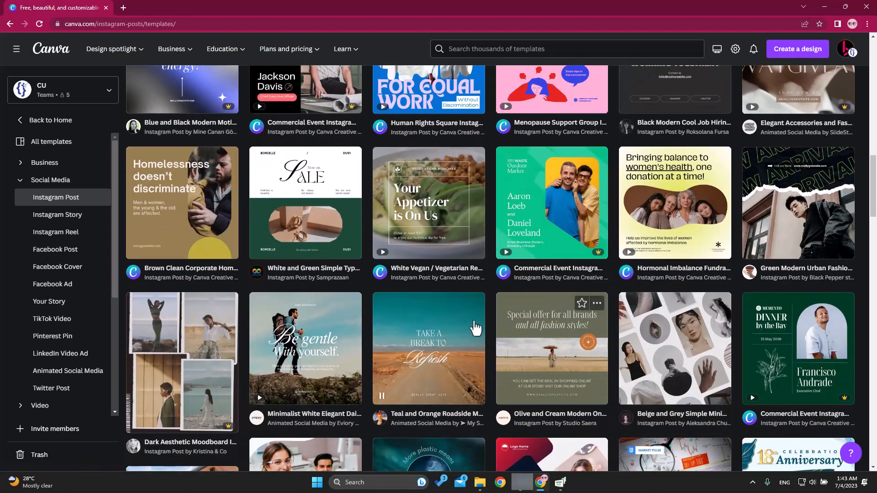
scroll("down", 3)
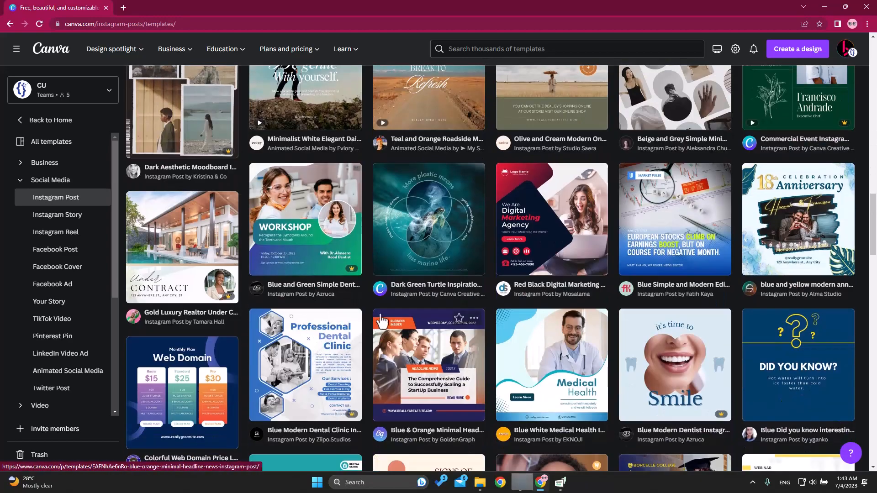
scroll("down", 3)
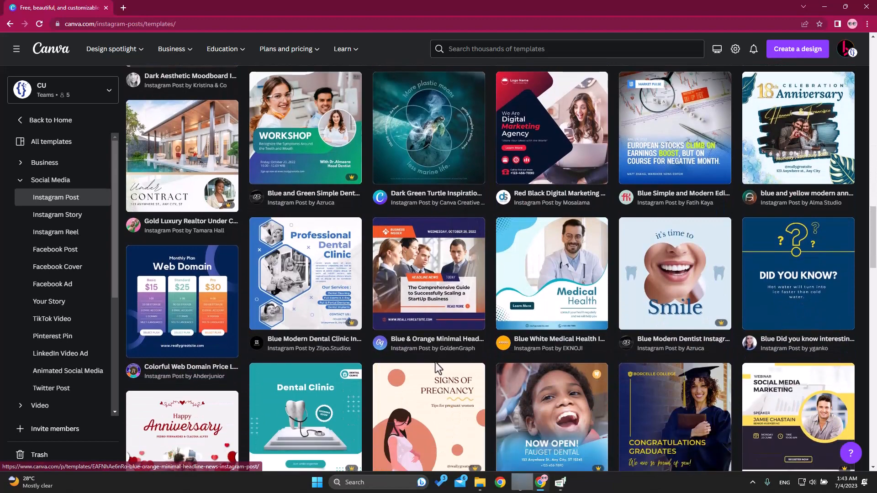
mouse_move(523, 302)
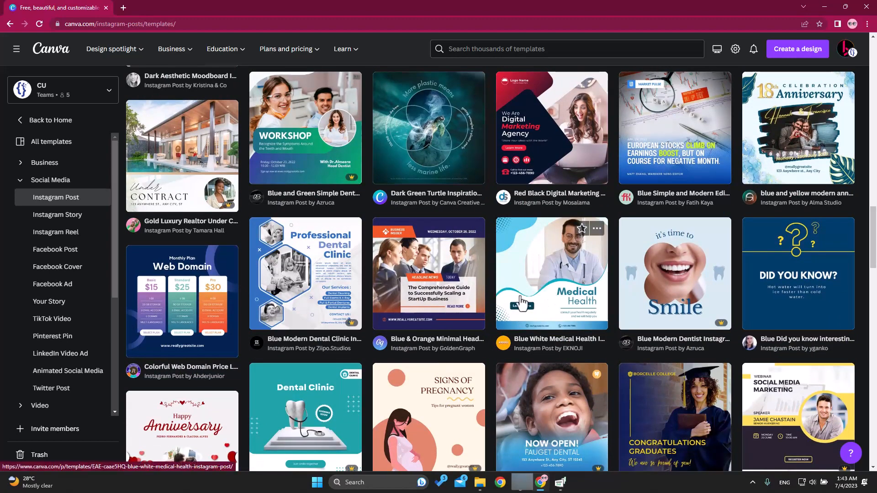
Start a new design from the Blue White Medical Health Instagram Post template
left_click(551, 273)
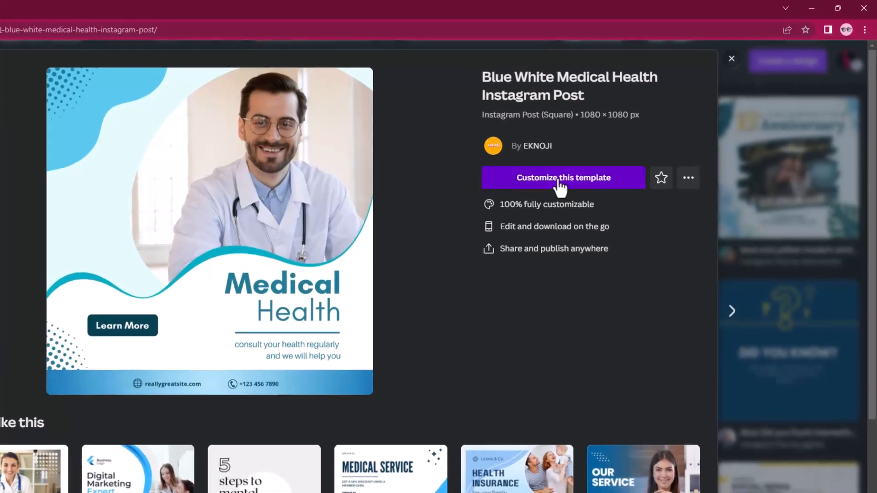
left_click(563, 177)
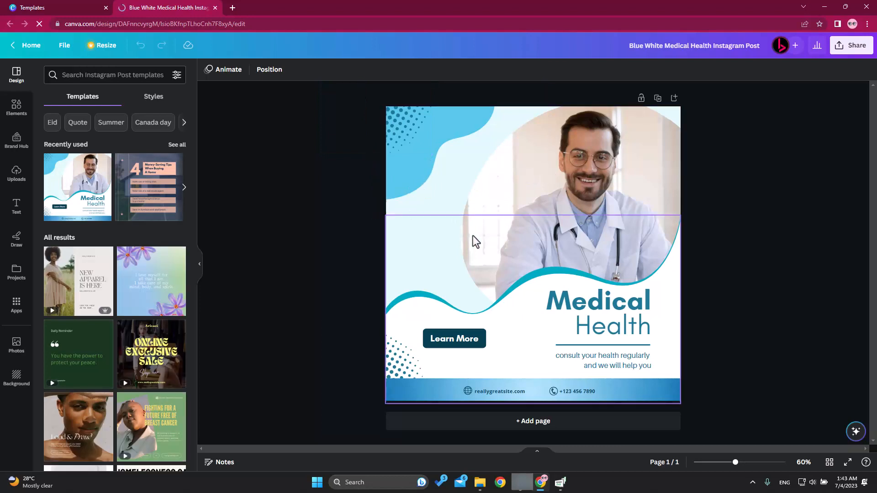
mouse_move(420, 307)
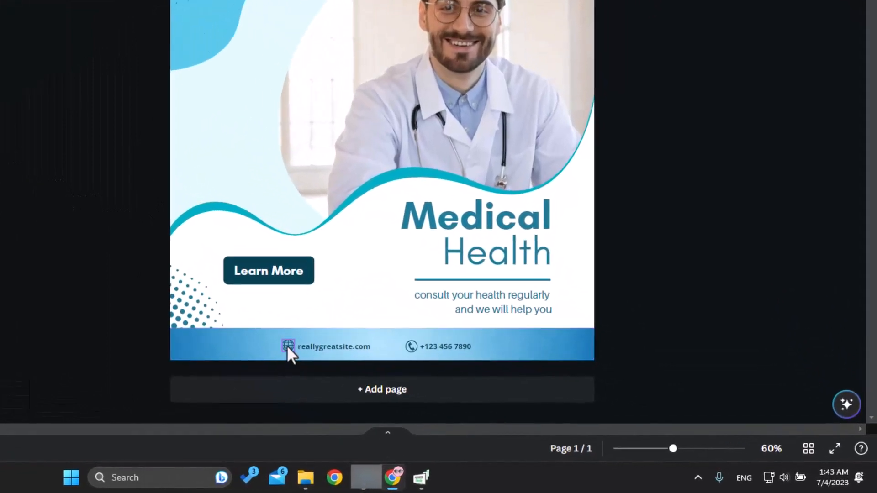
Change the footer website to the new domain and the heading's first word from Medical to Web
double_click(334, 346)
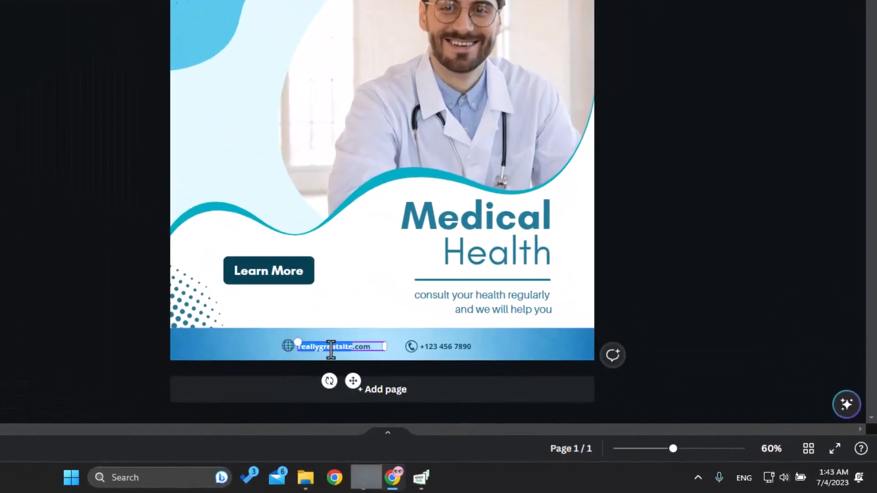
type("parcope.com")
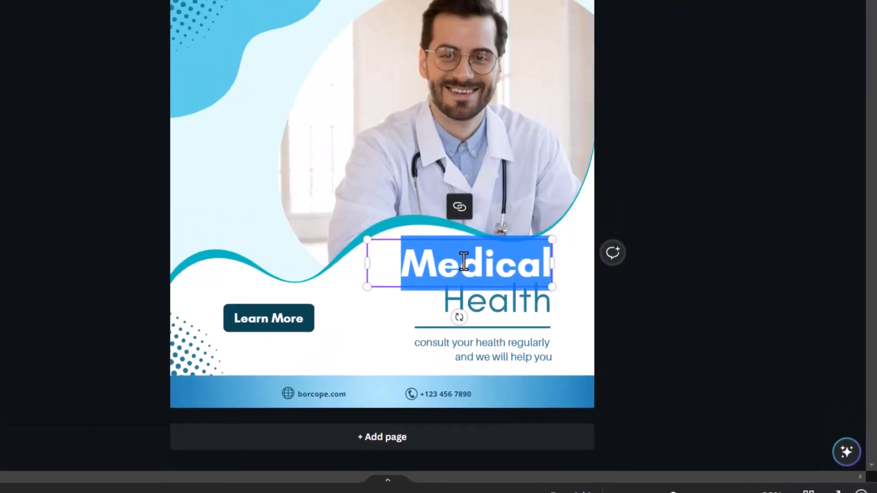
type("Web")
left_click(497, 301)
type("Developer")
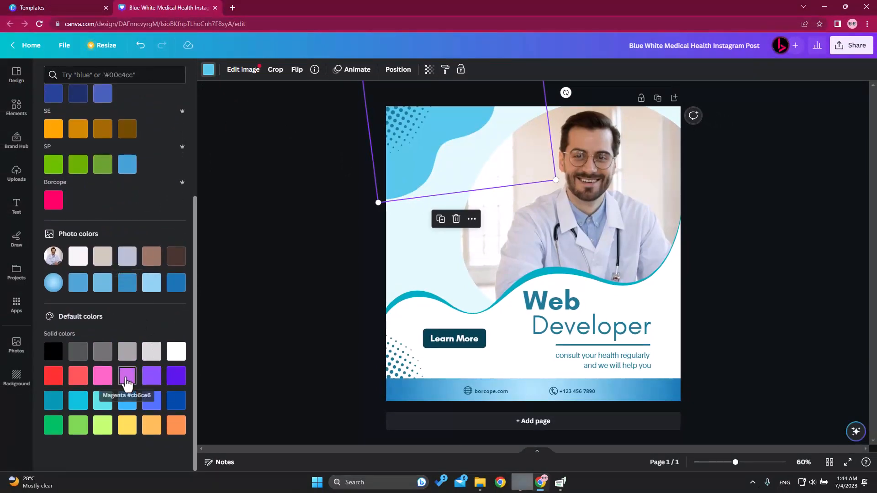
Recolour the top-left blob and the bottom contact bar from blue to magenta
left_click(127, 376)
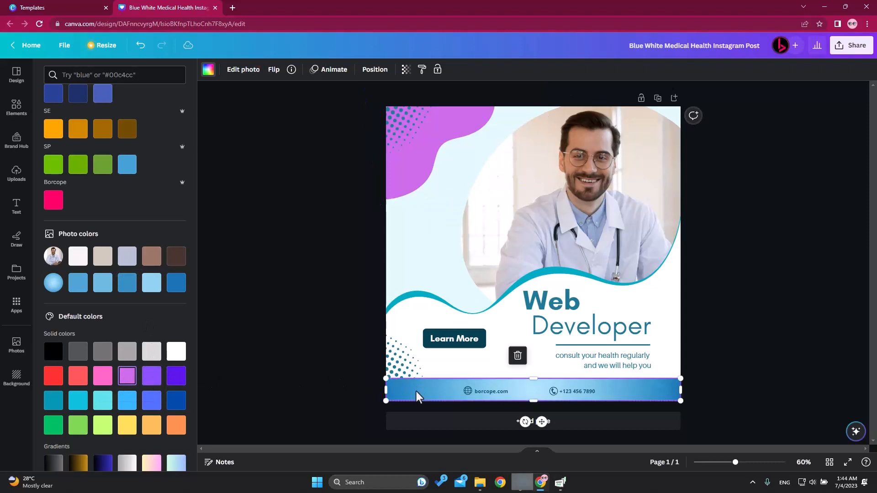
left_click(127, 349)
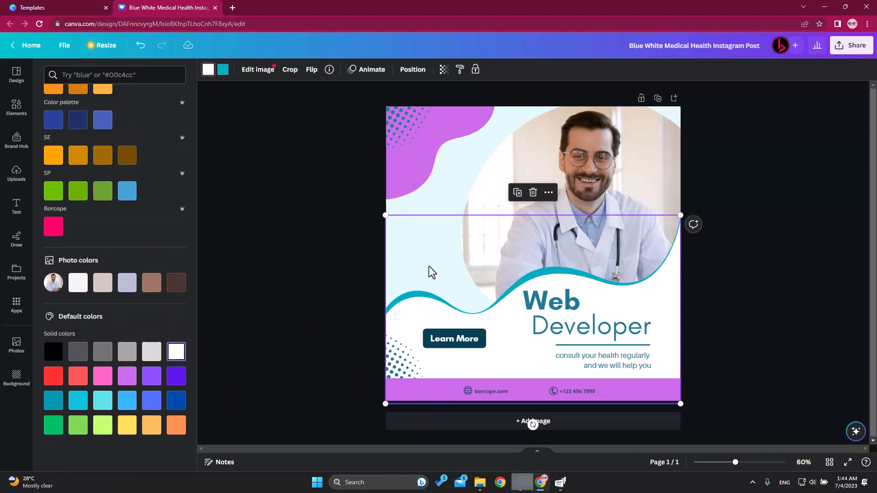
Make the Web and Developer heading words purple
left_click(551, 300)
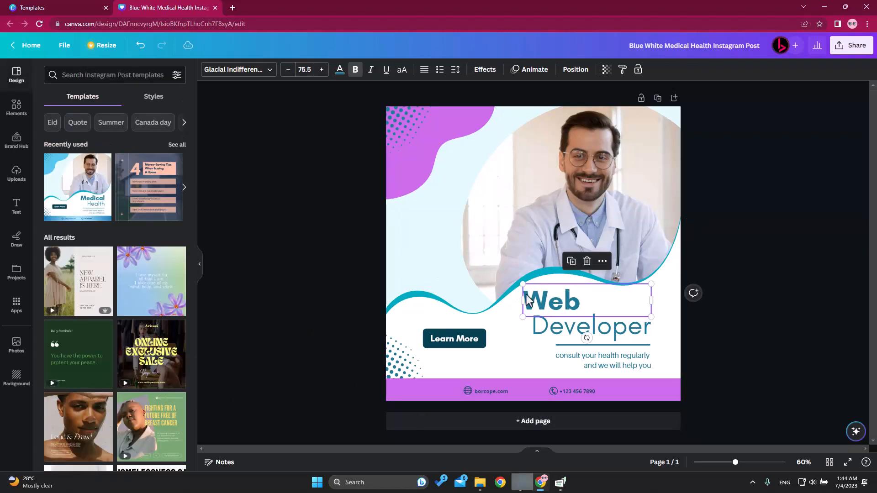
left_click(339, 70)
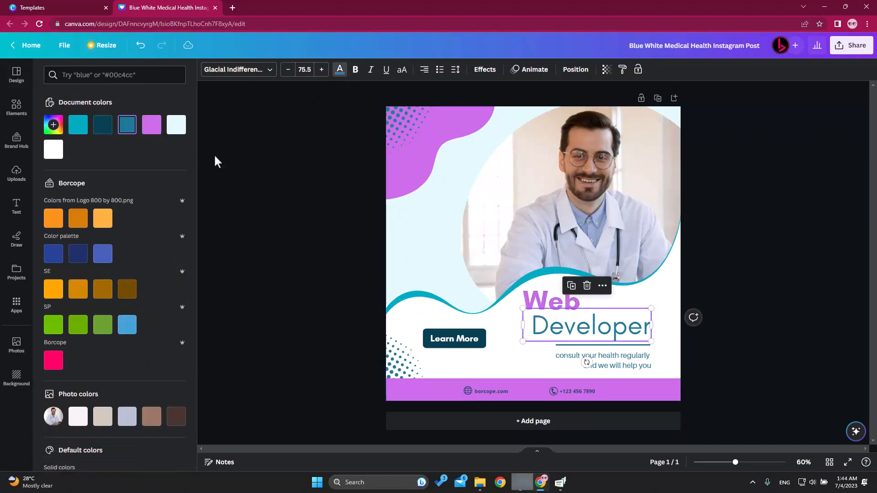
left_click(151, 125)
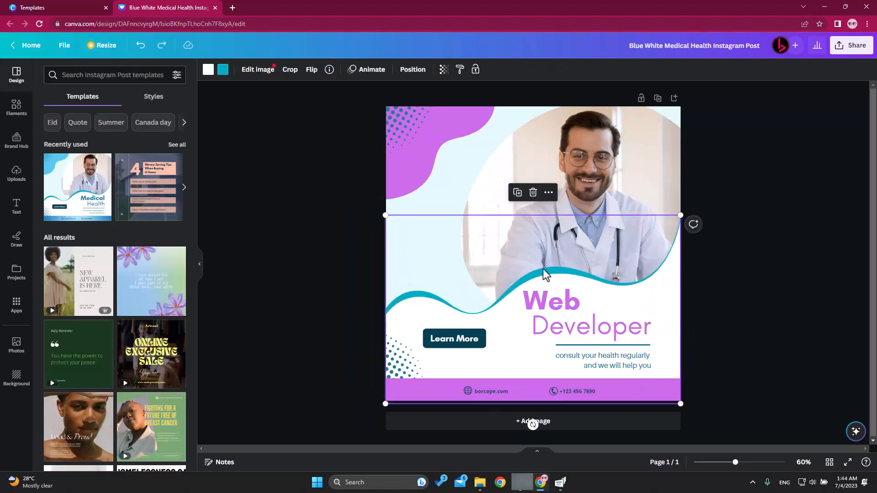
Recolour the curved wave and the dot patterns purple to match, then select the tagline
left_click(222, 69)
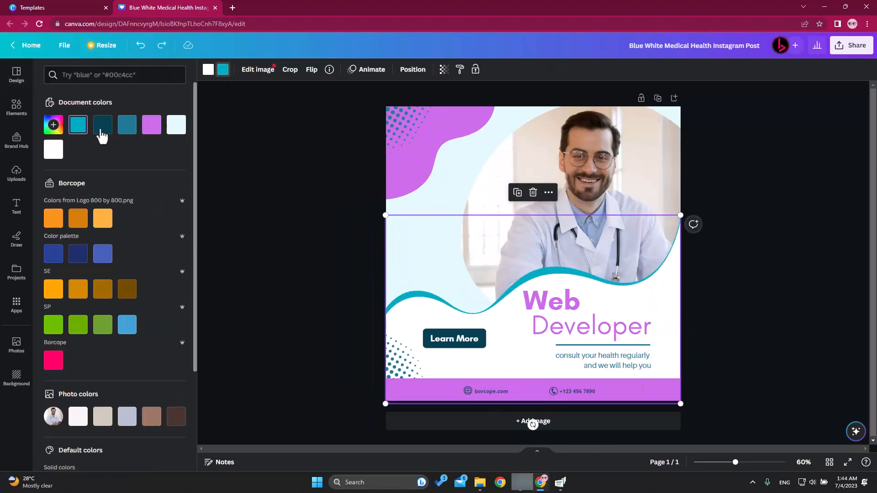
left_click(151, 124)
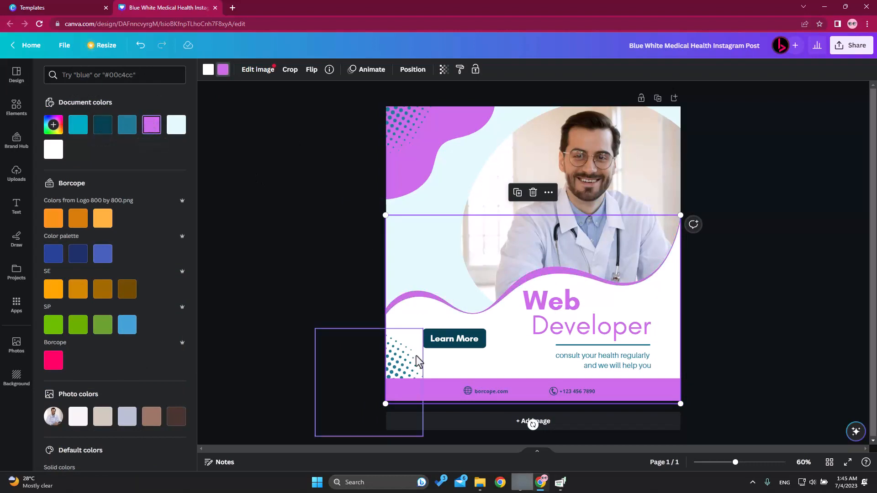
left_click(151, 124)
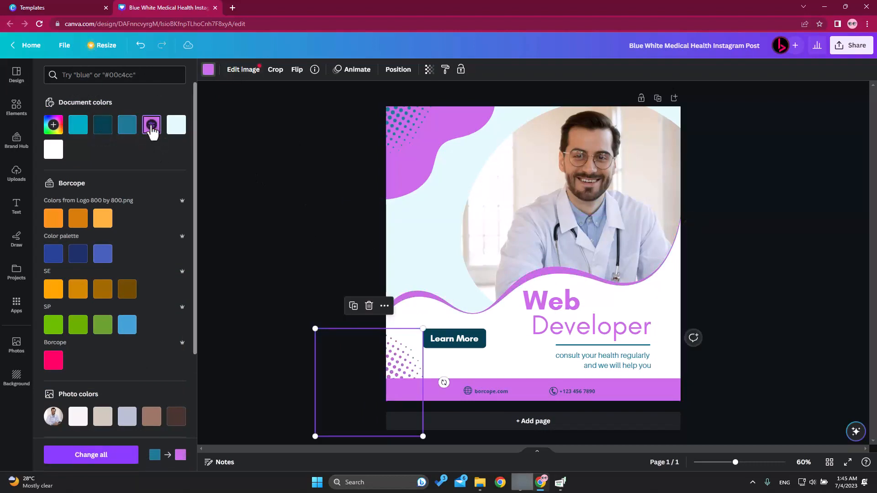
left_click(102, 253)
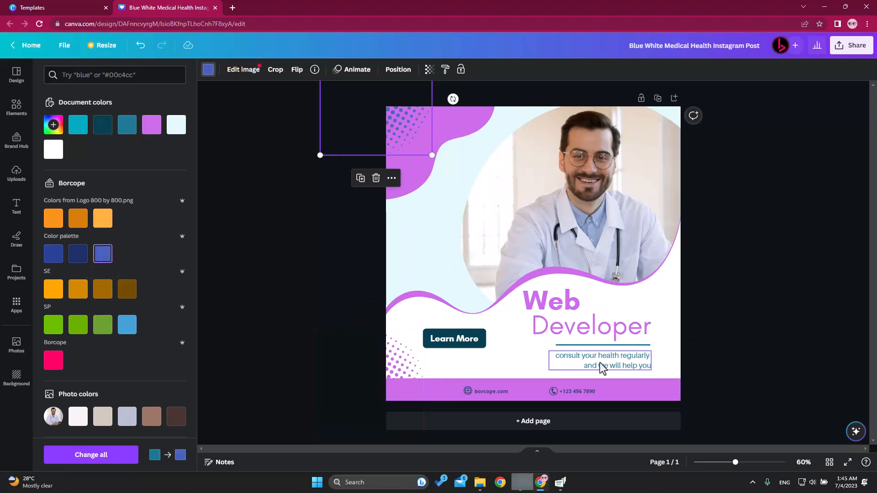
left_click(600, 361)
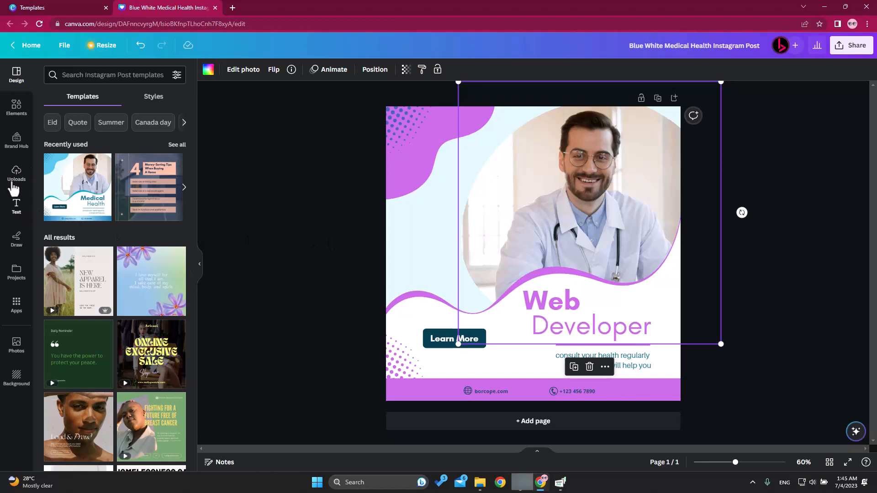
left_click(17, 175)
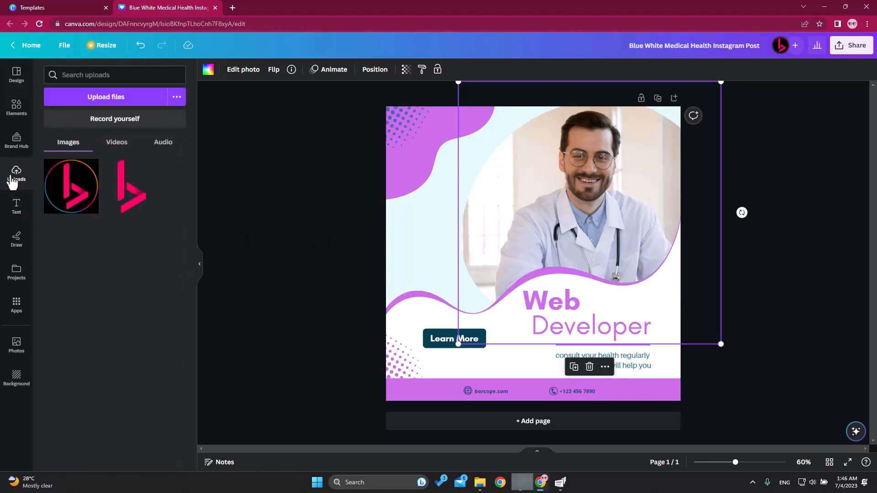
mouse_move(90, 104)
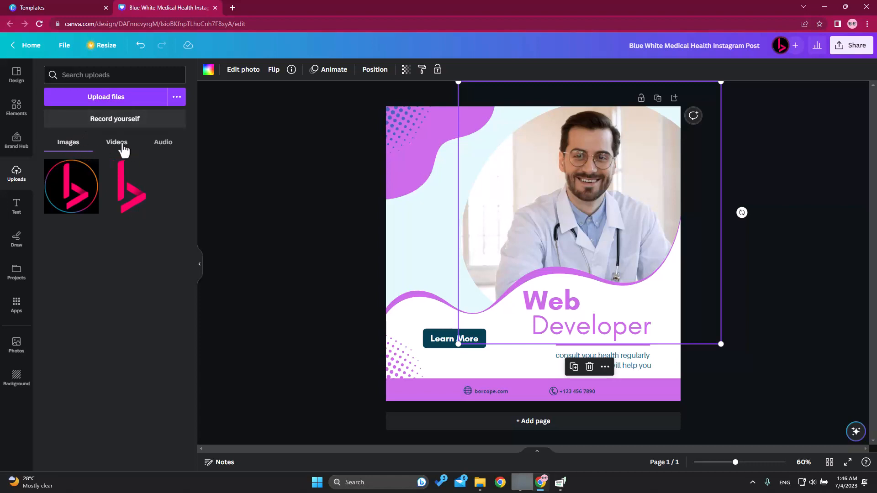
mouse_move(8, 298)
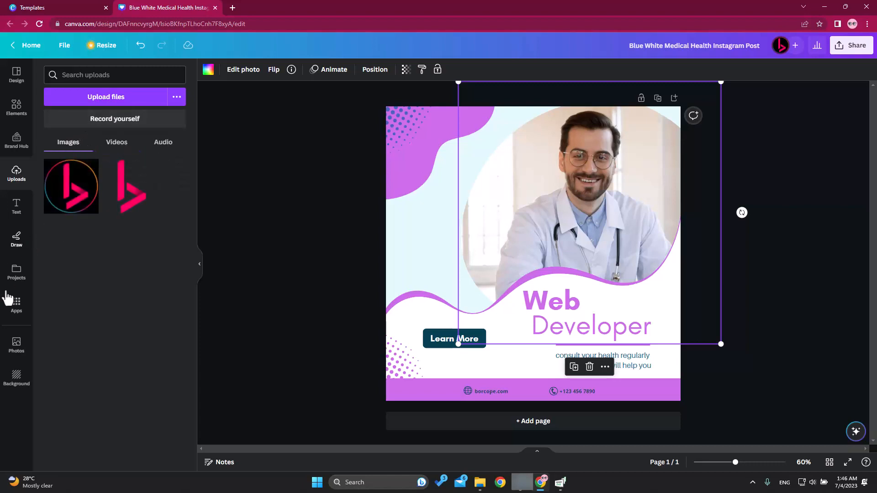
mouse_move(16, 361)
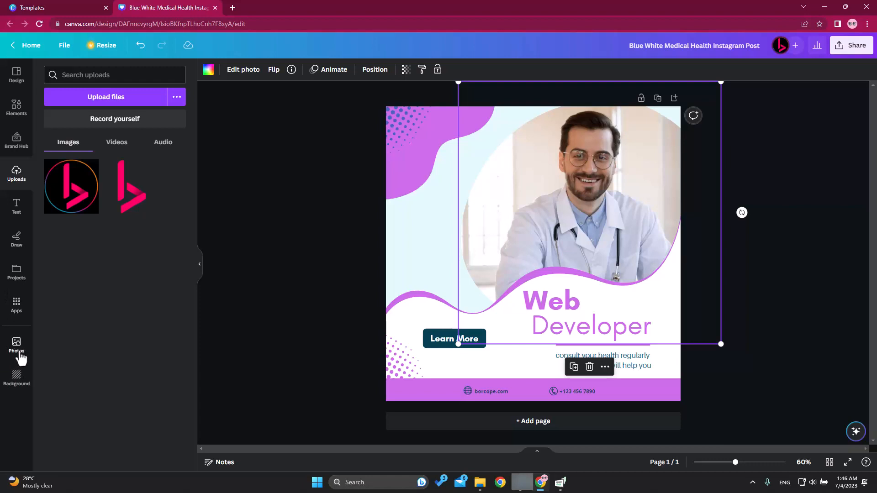
Replace the doctor photo with a 'web developer' stock photo of a man in a denim jacket, repositioned in the frame
left_click(17, 345)
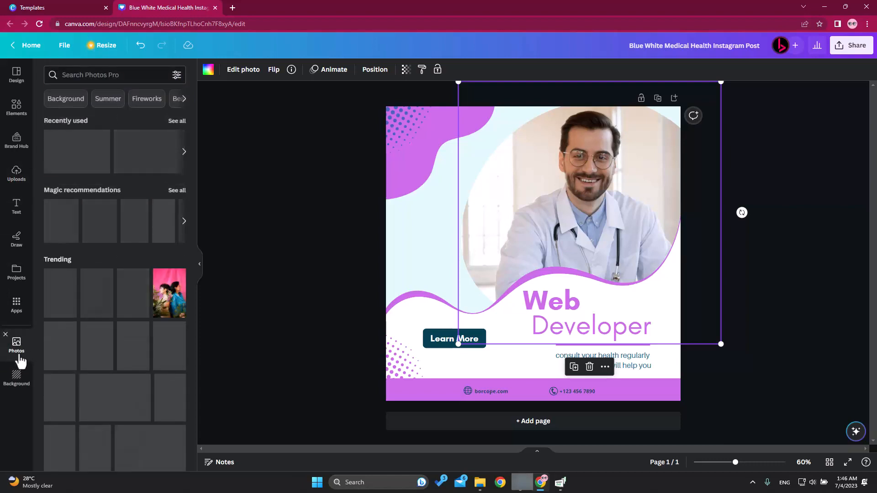
left_click(115, 75)
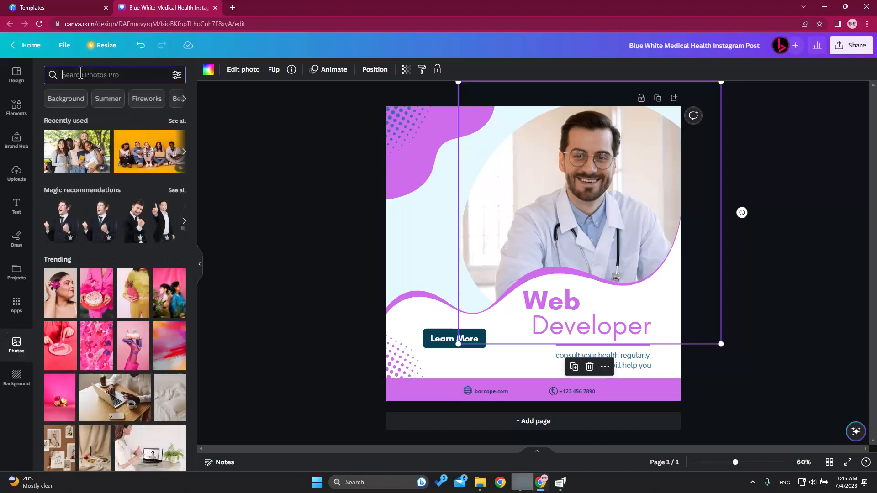
type("web developer")
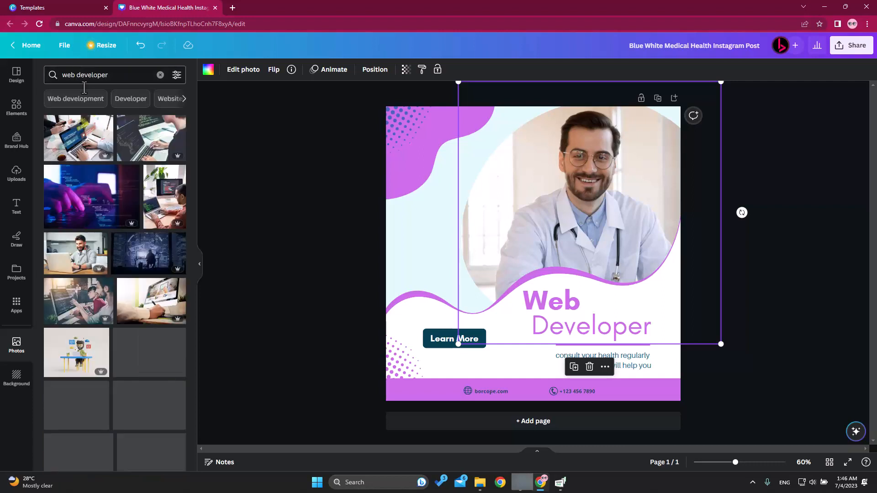
scroll("down", 3)
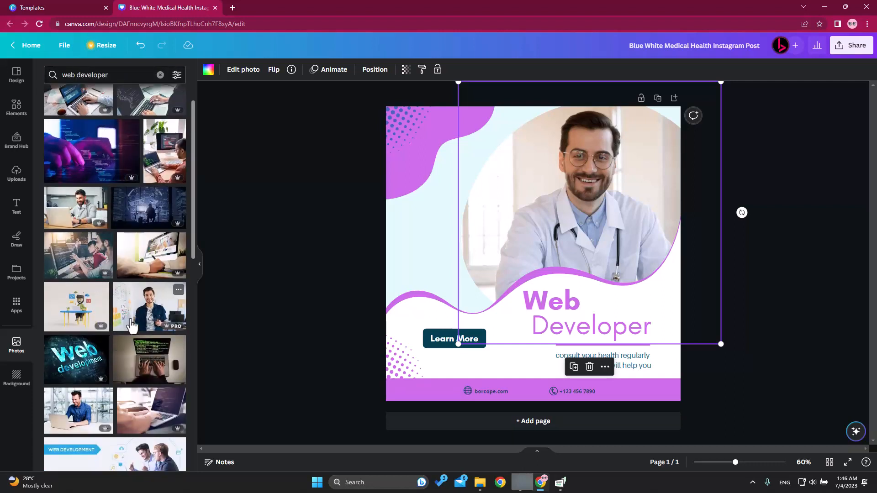
left_click(148, 306)
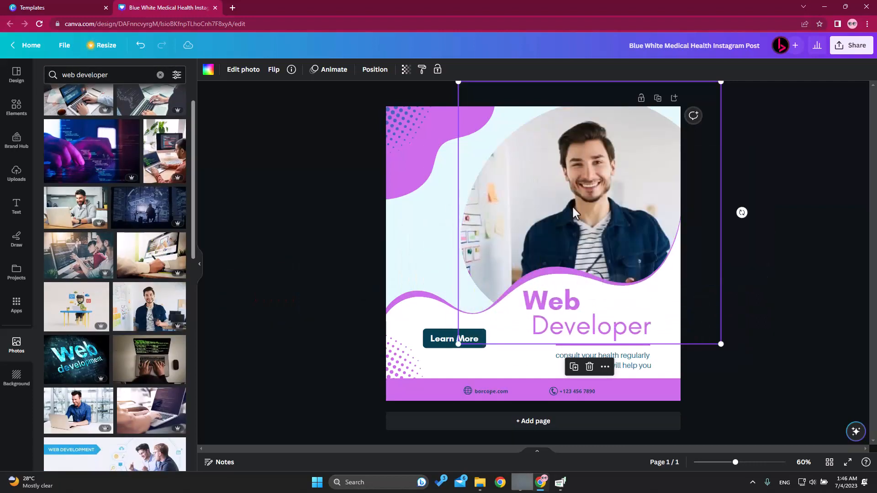
mouse_move(561, 205)
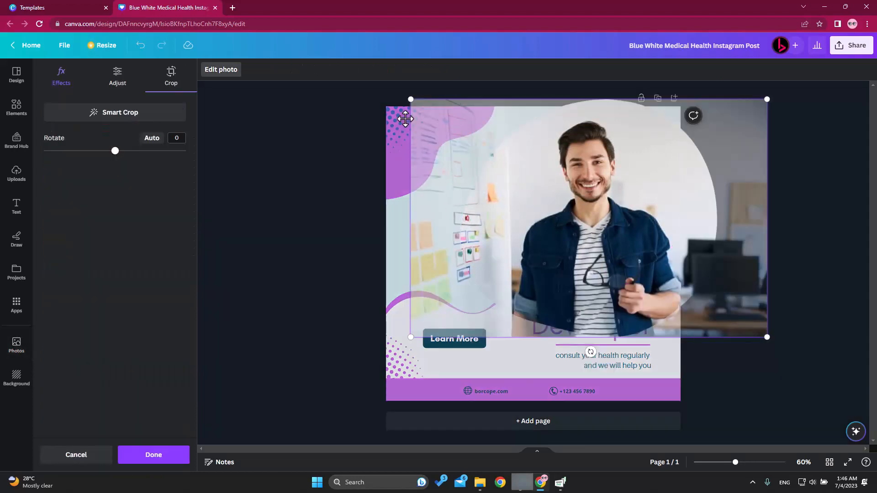
left_click_drag(406, 119, 610, 175)
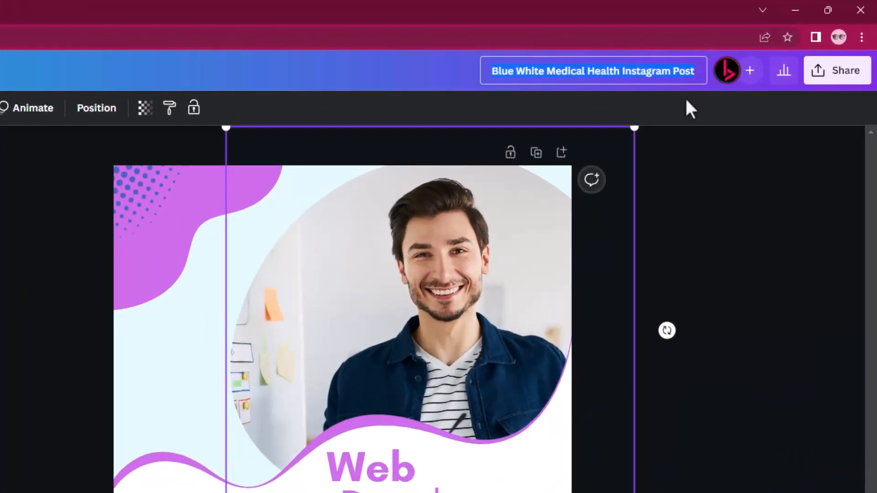
Retitle the design 'Web Developer - Instagram Post'
type("Web Developer - Instagram Post")
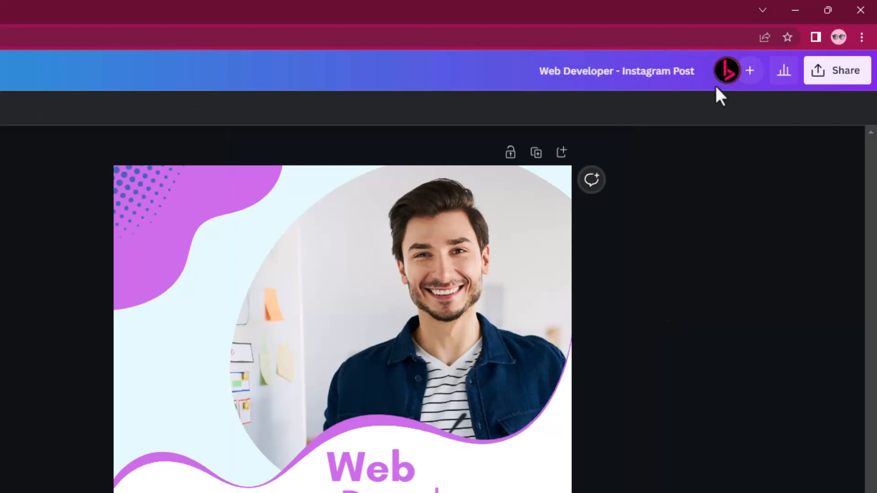
mouse_move(828, 90)
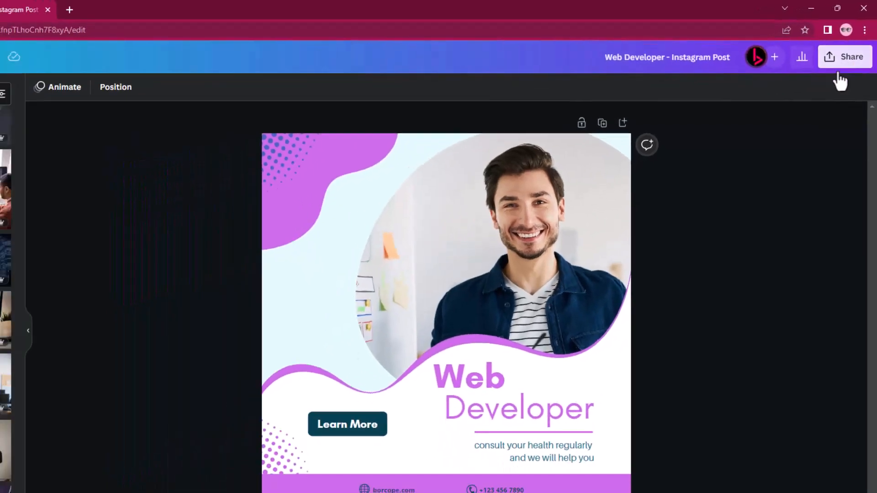
Choose Download from the Share options, keeping PNG as the file type
left_click(845, 57)
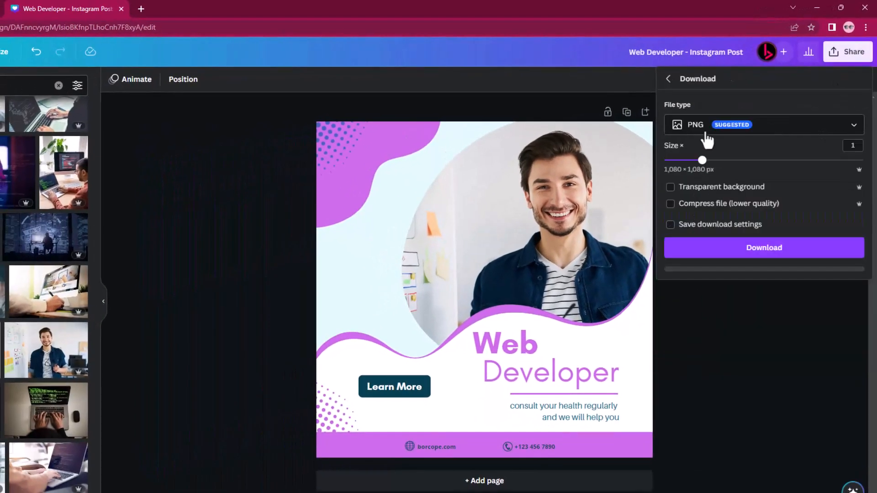
left_click(763, 124)
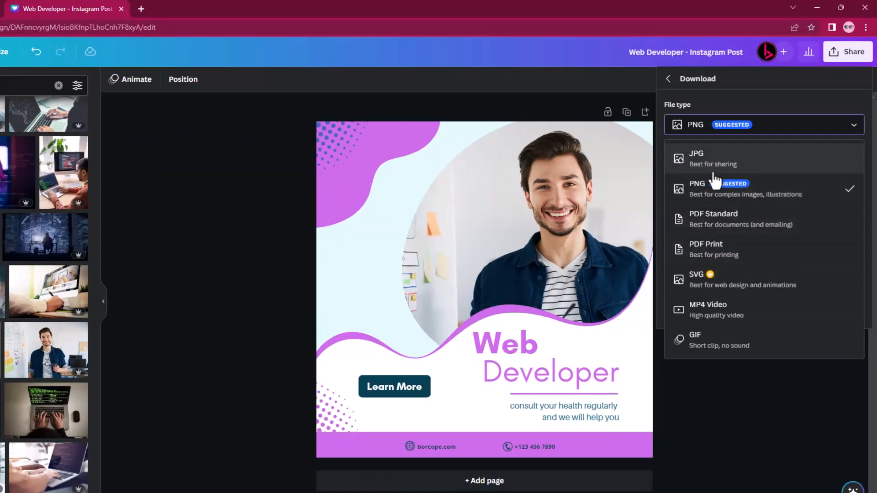
left_click(697, 188)
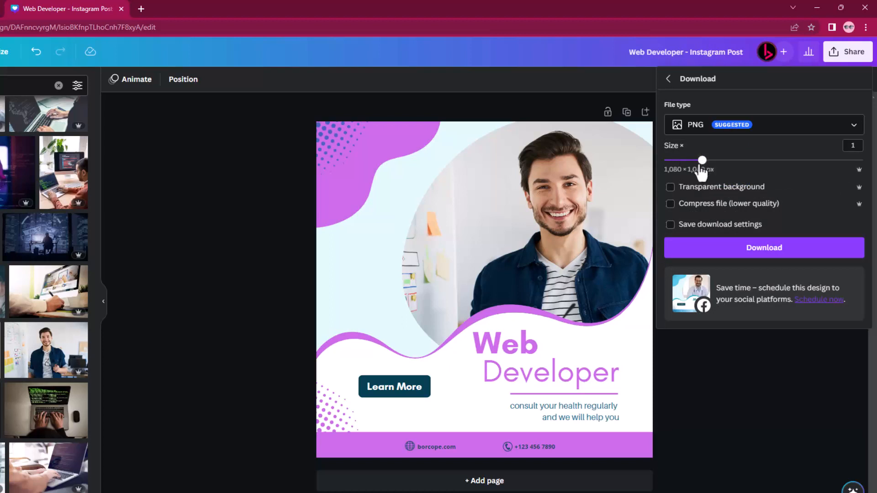
Review the download options and download the post as a PNG image
left_click(670, 187)
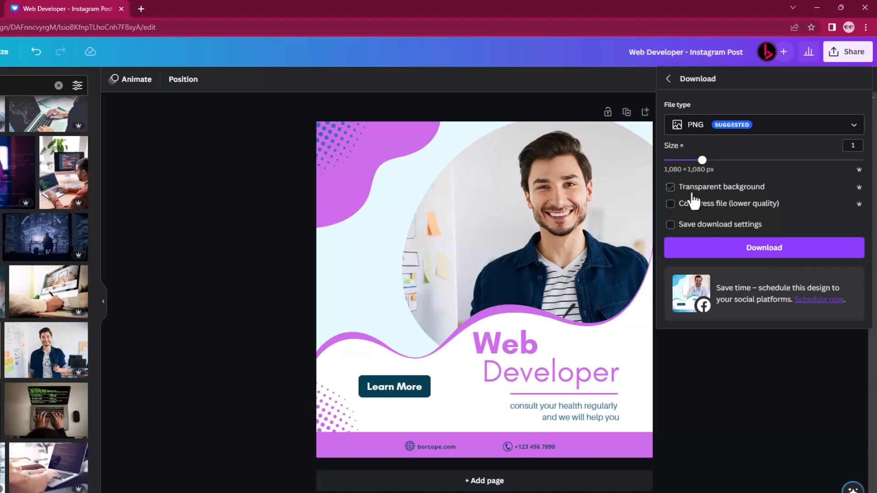
left_click(670, 186)
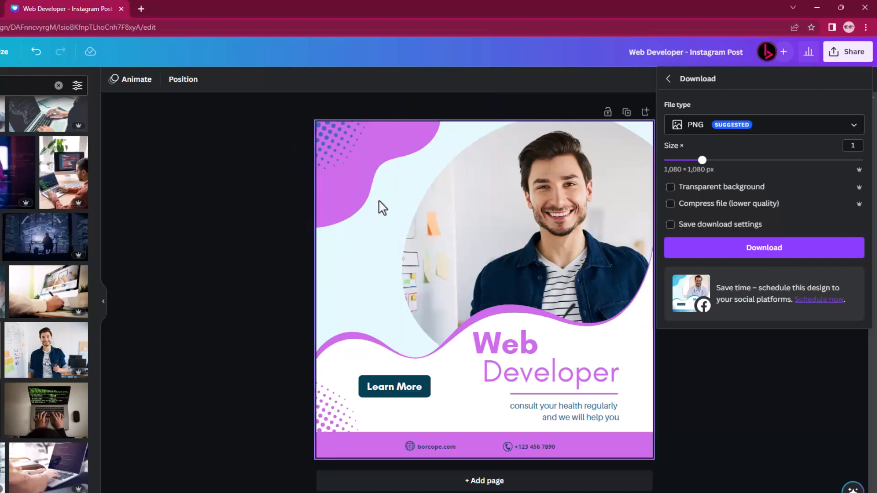
left_click(670, 187)
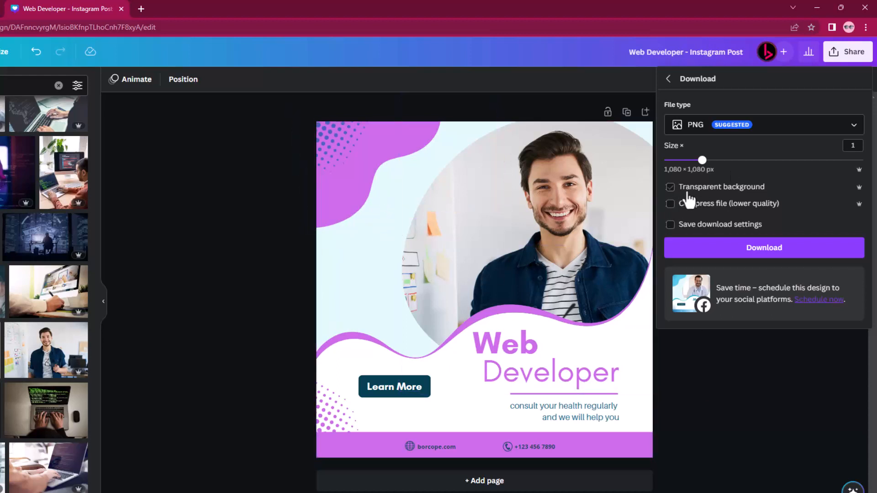
left_click(670, 203)
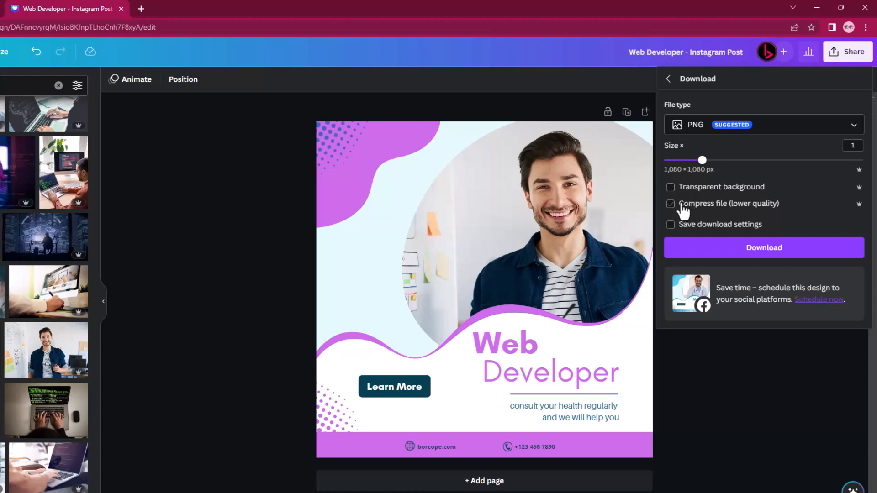
left_click(671, 187)
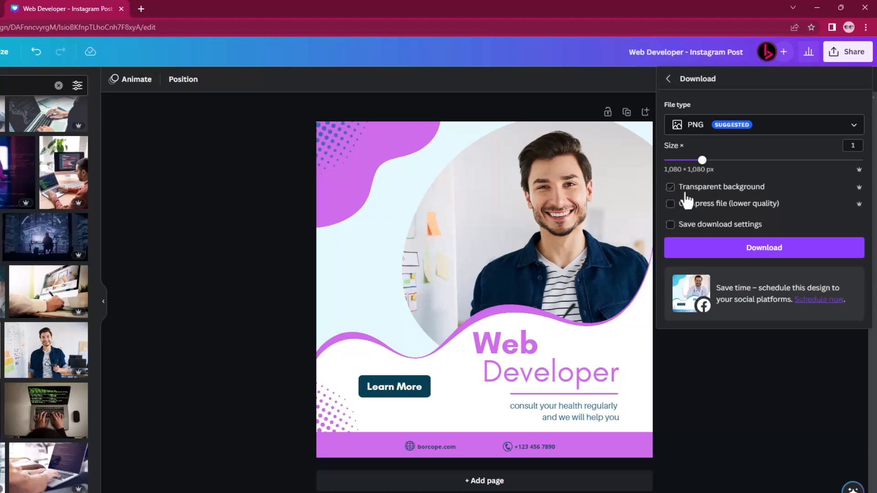
left_click(670, 187)
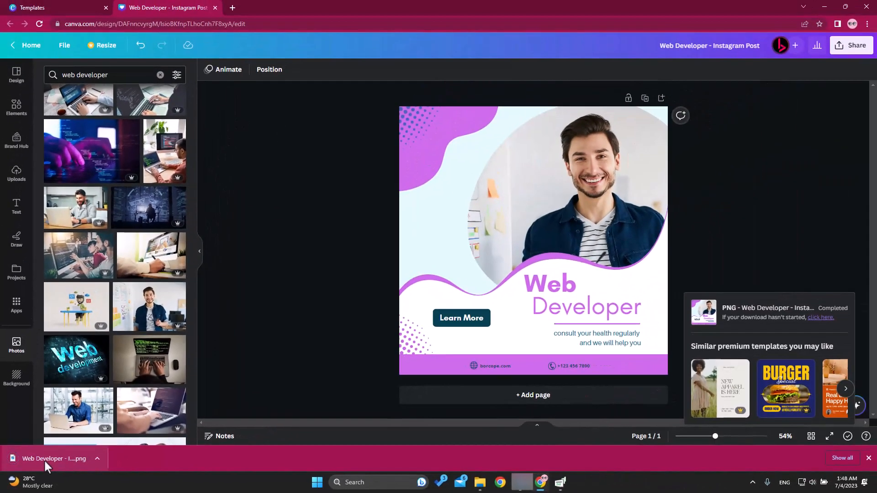
View the downloaded Web Developer - Instagram Post.png in Windows Photos
left_click(53, 458)
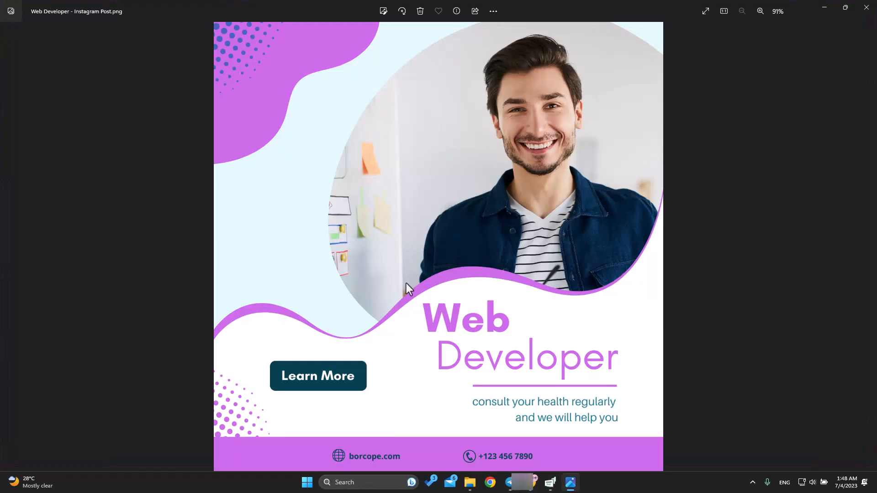
mouse_move(477, 155)
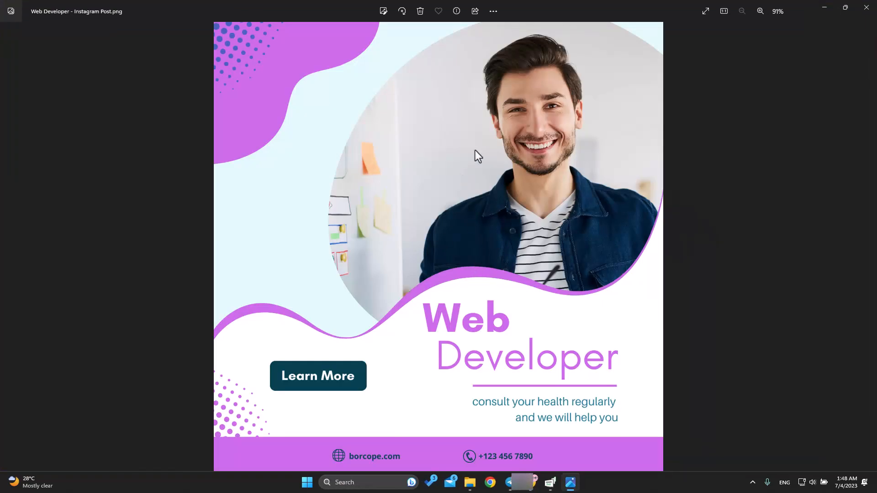